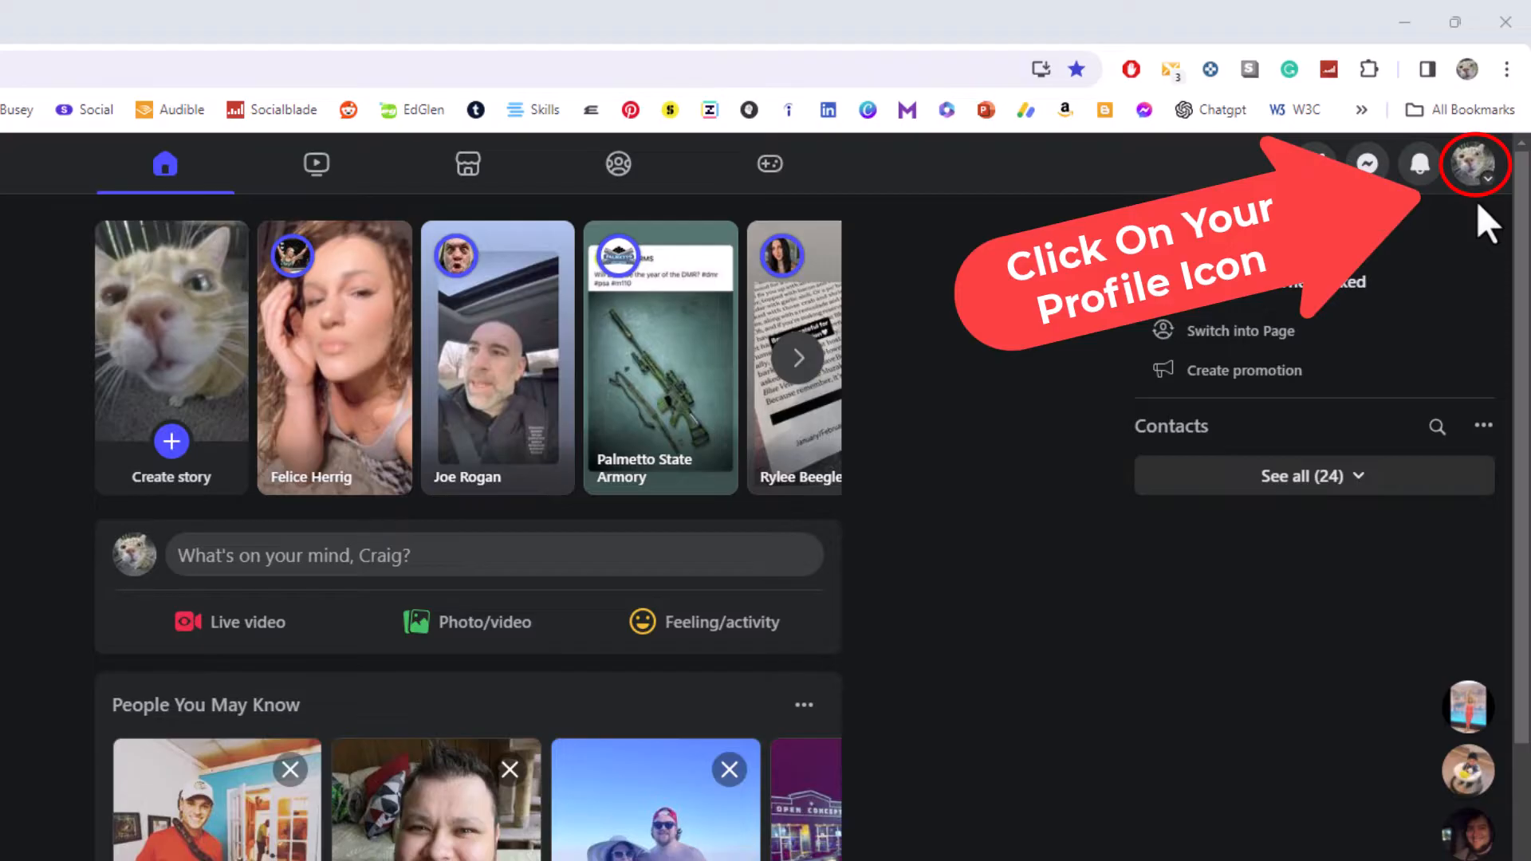
# Open the account menu from the profile picture in the top-right corner
pyautogui.click(1473, 164)
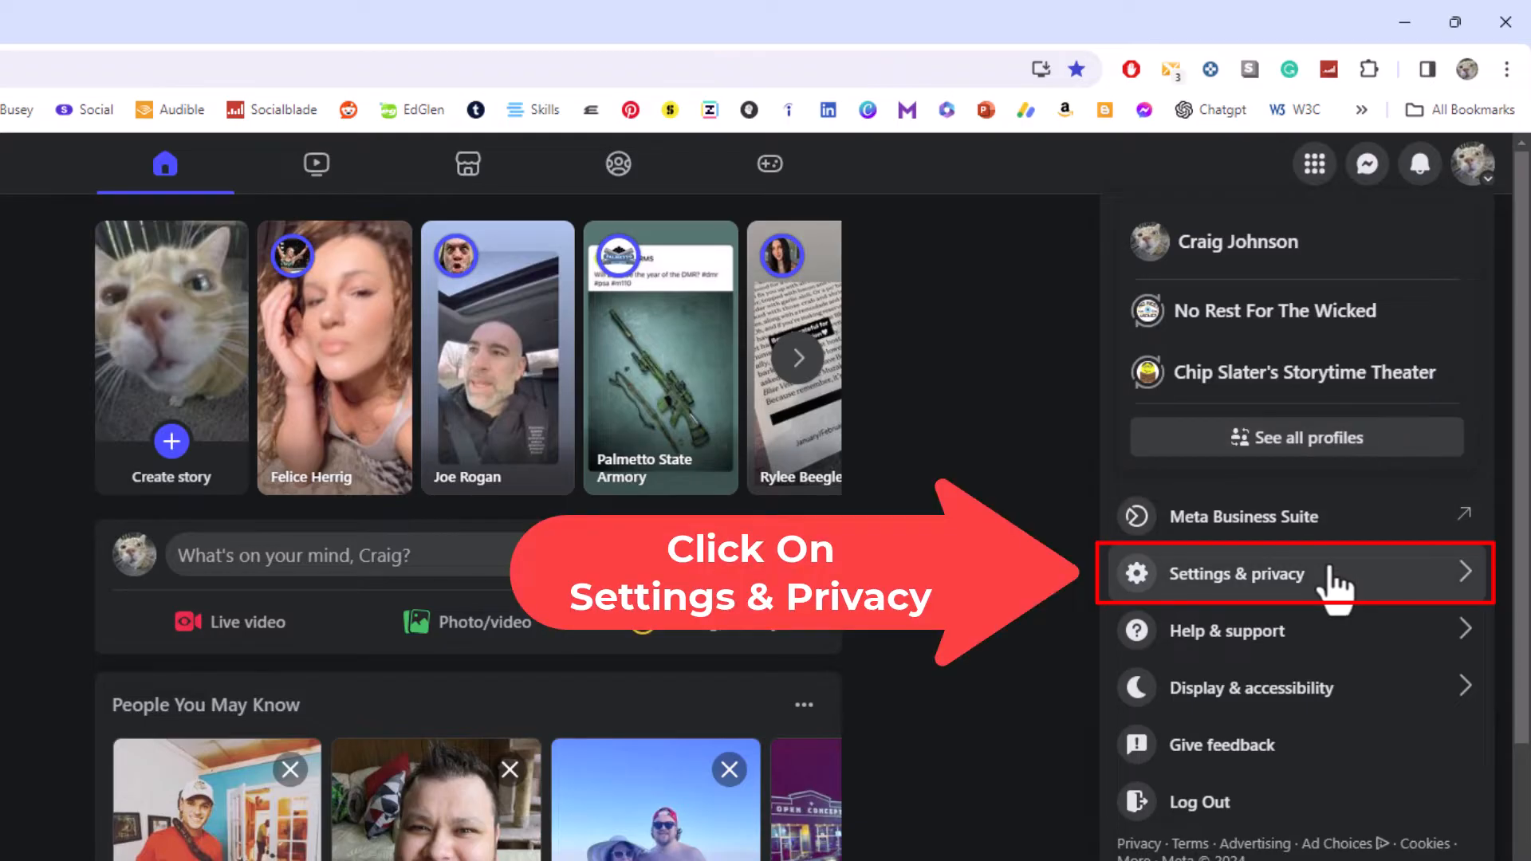
pyautogui.click(1234, 573)
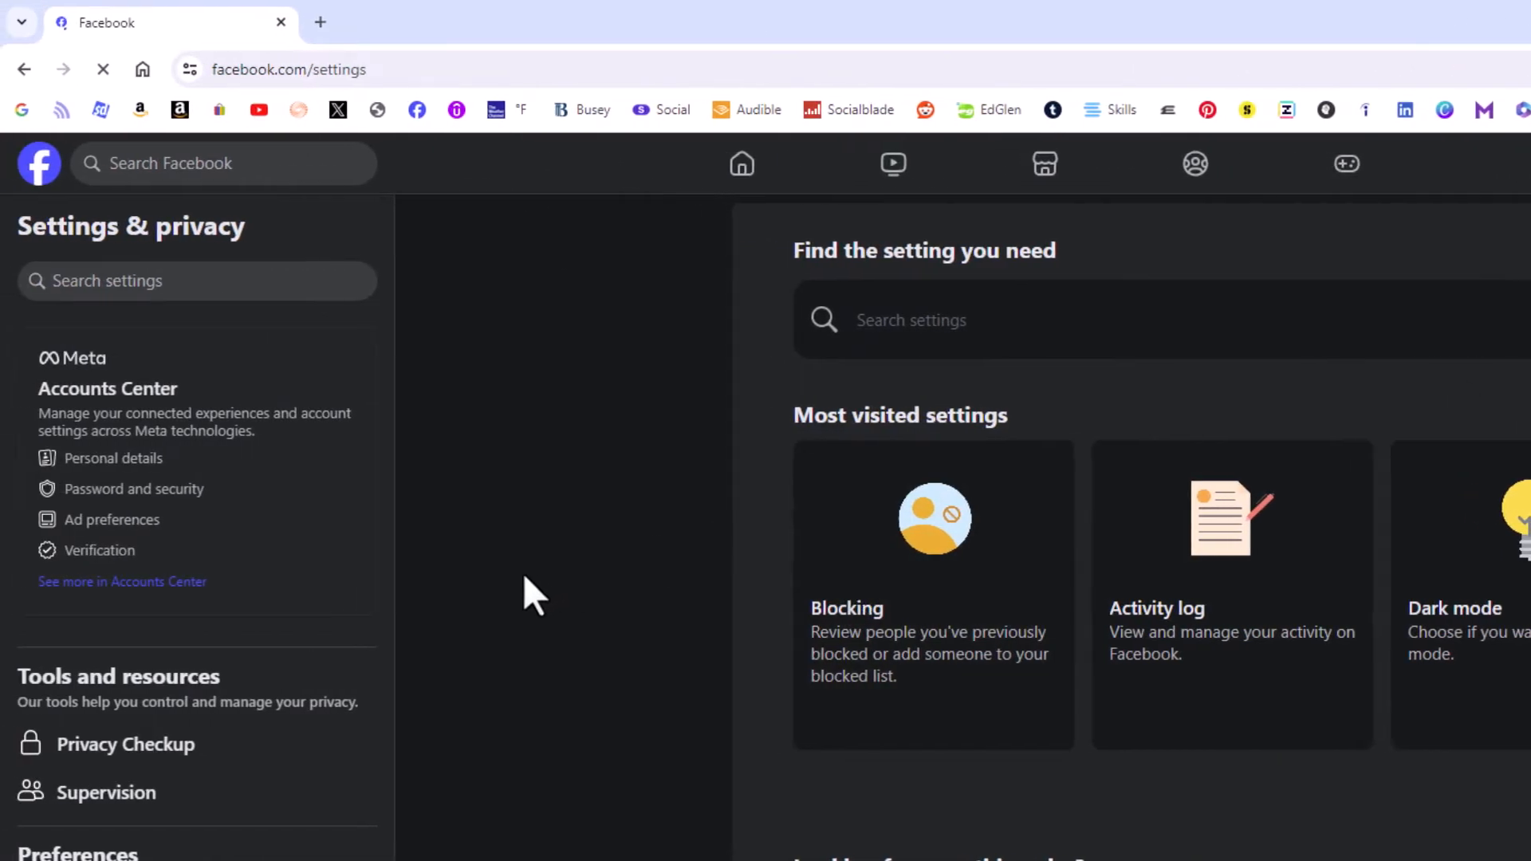
pyautogui.moveTo(445, 649)
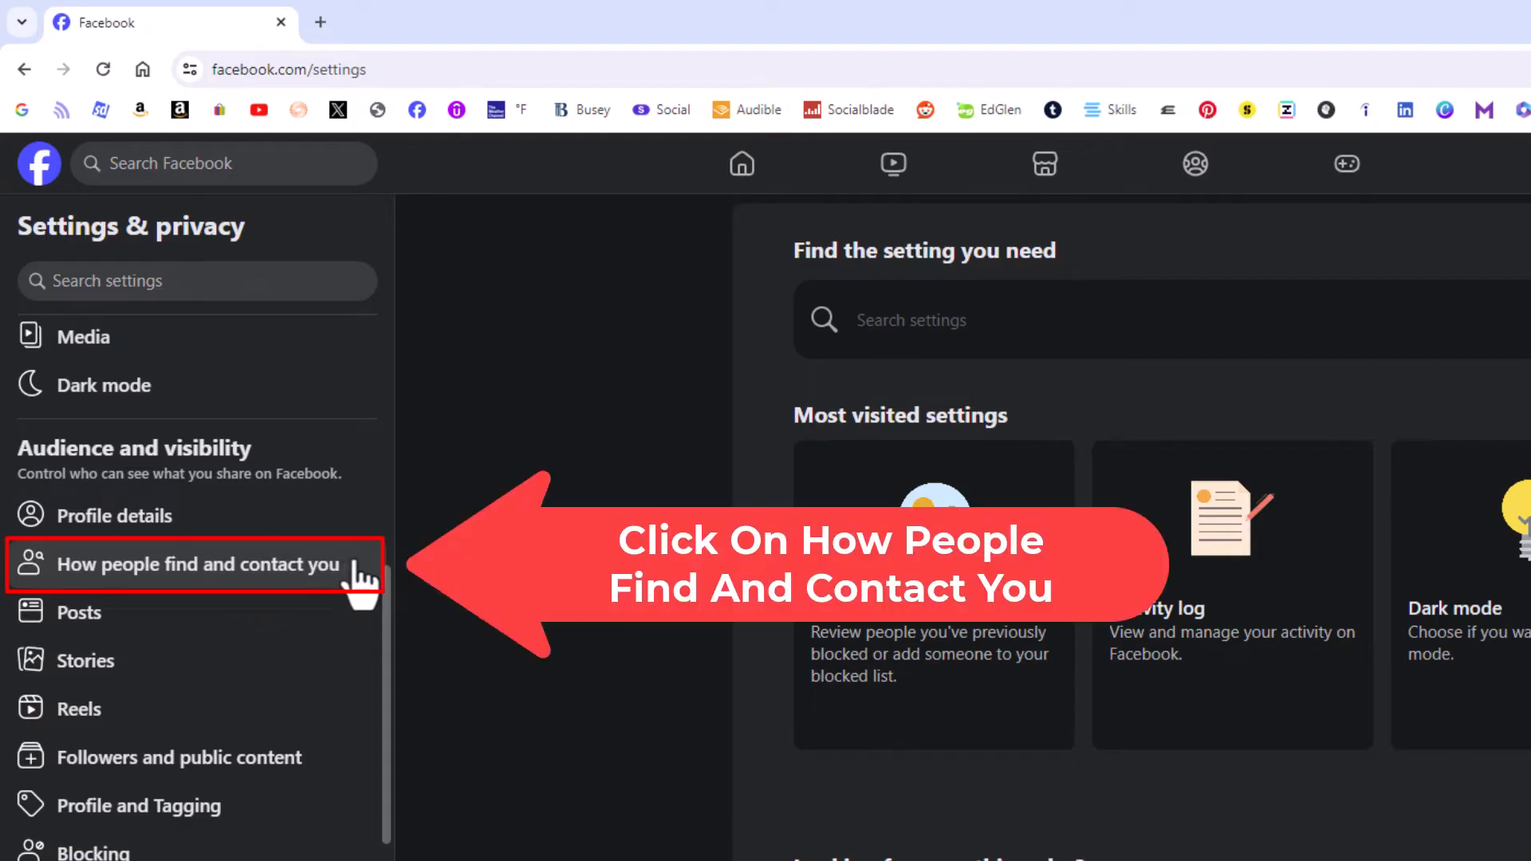
# Go to How people find and contact you under Audience and visibility
pyautogui.click(196, 565)
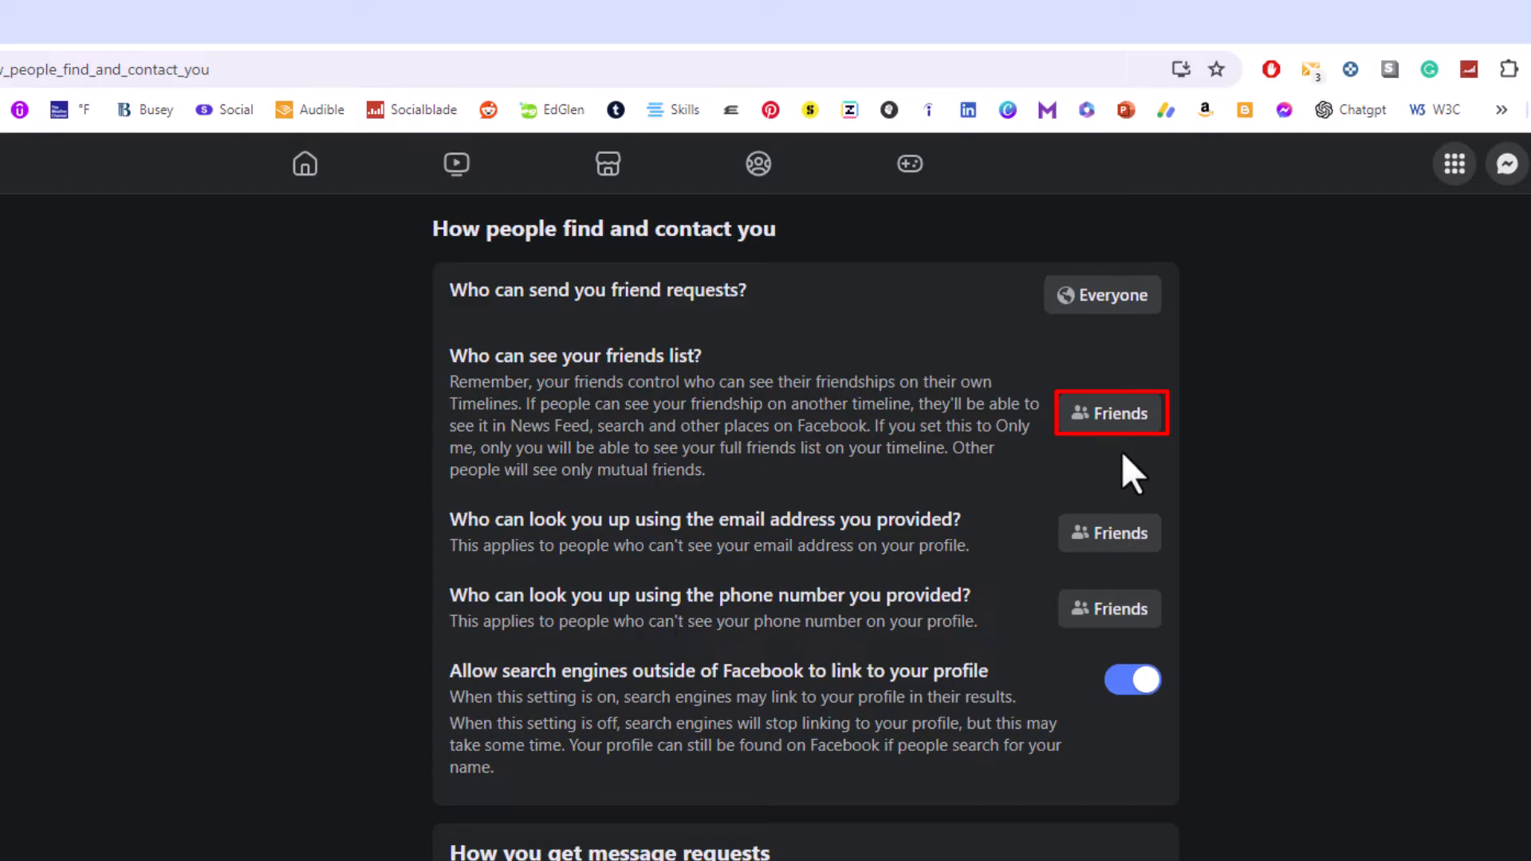
# Open the audience selector for Who can see your friends list, currently Friends
pyautogui.click(1110, 411)
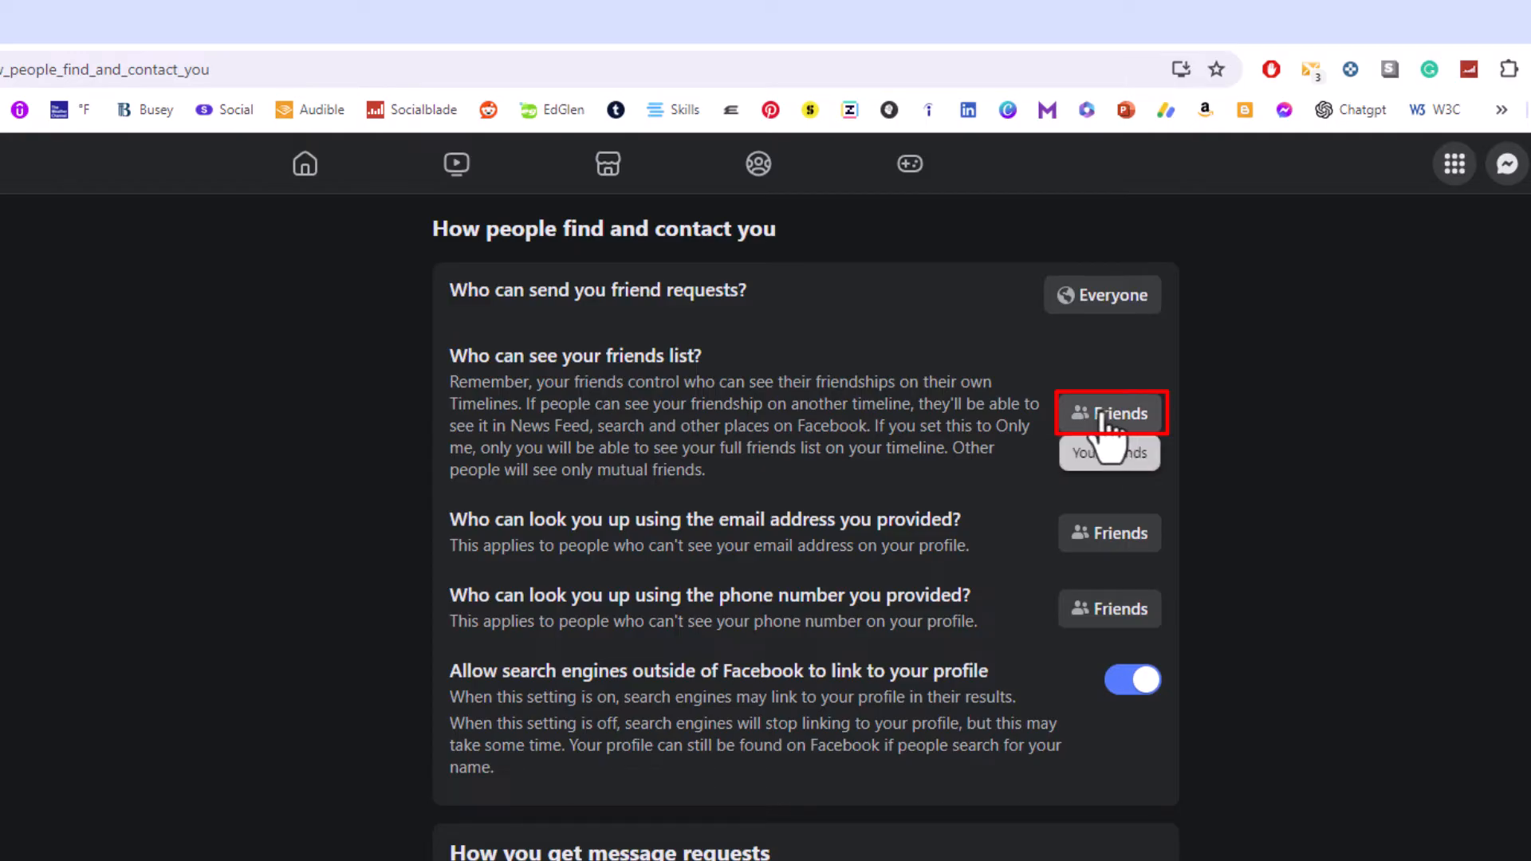
# Try Only me as the friends list audience, revert to Friends, and confirm with Done
pyautogui.click(1110, 411)
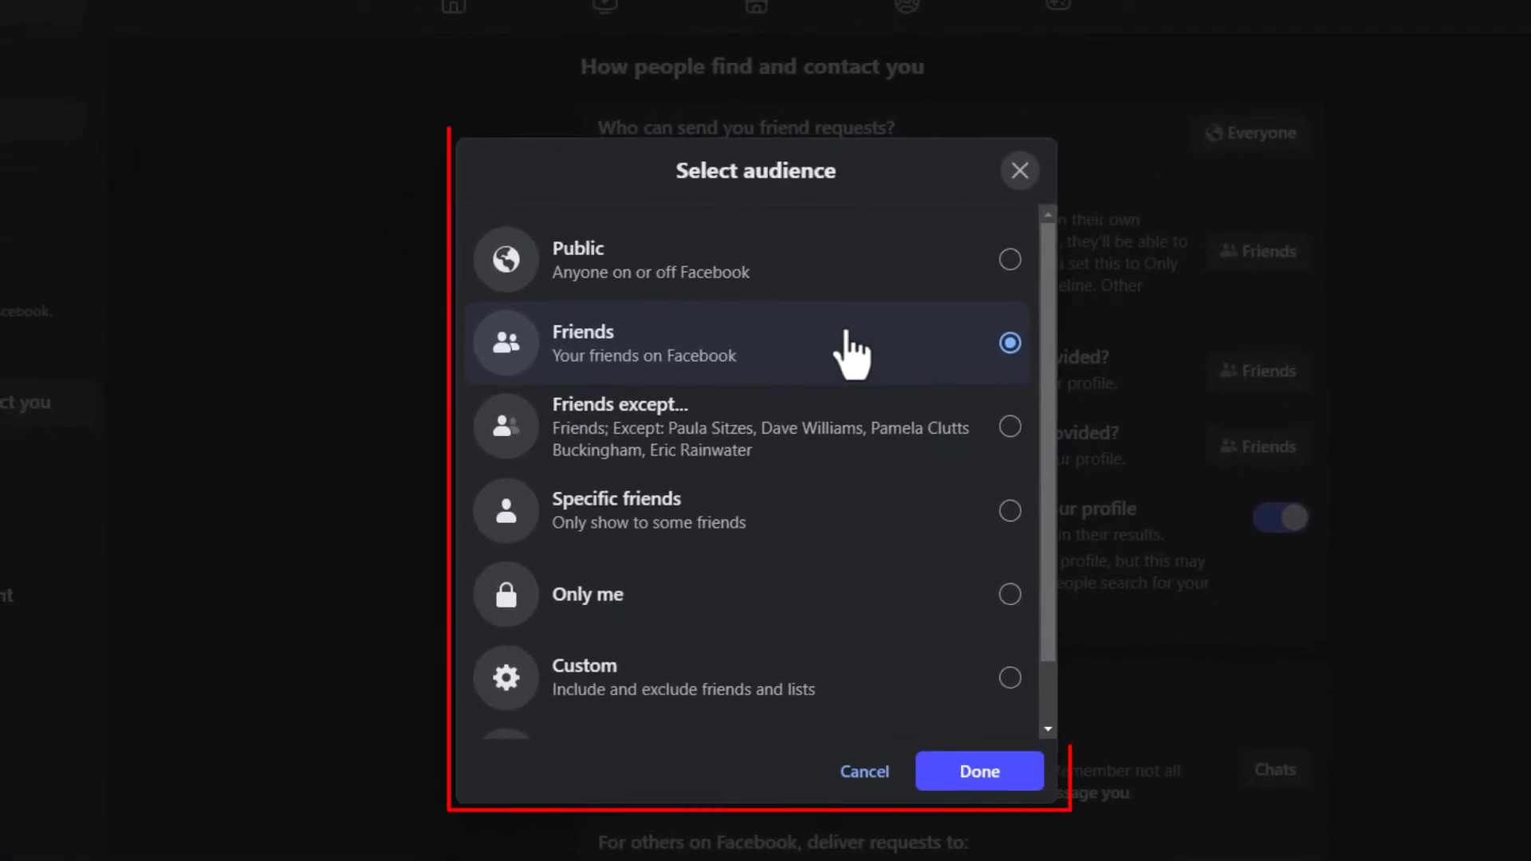
pyautogui.moveTo(879, 293)
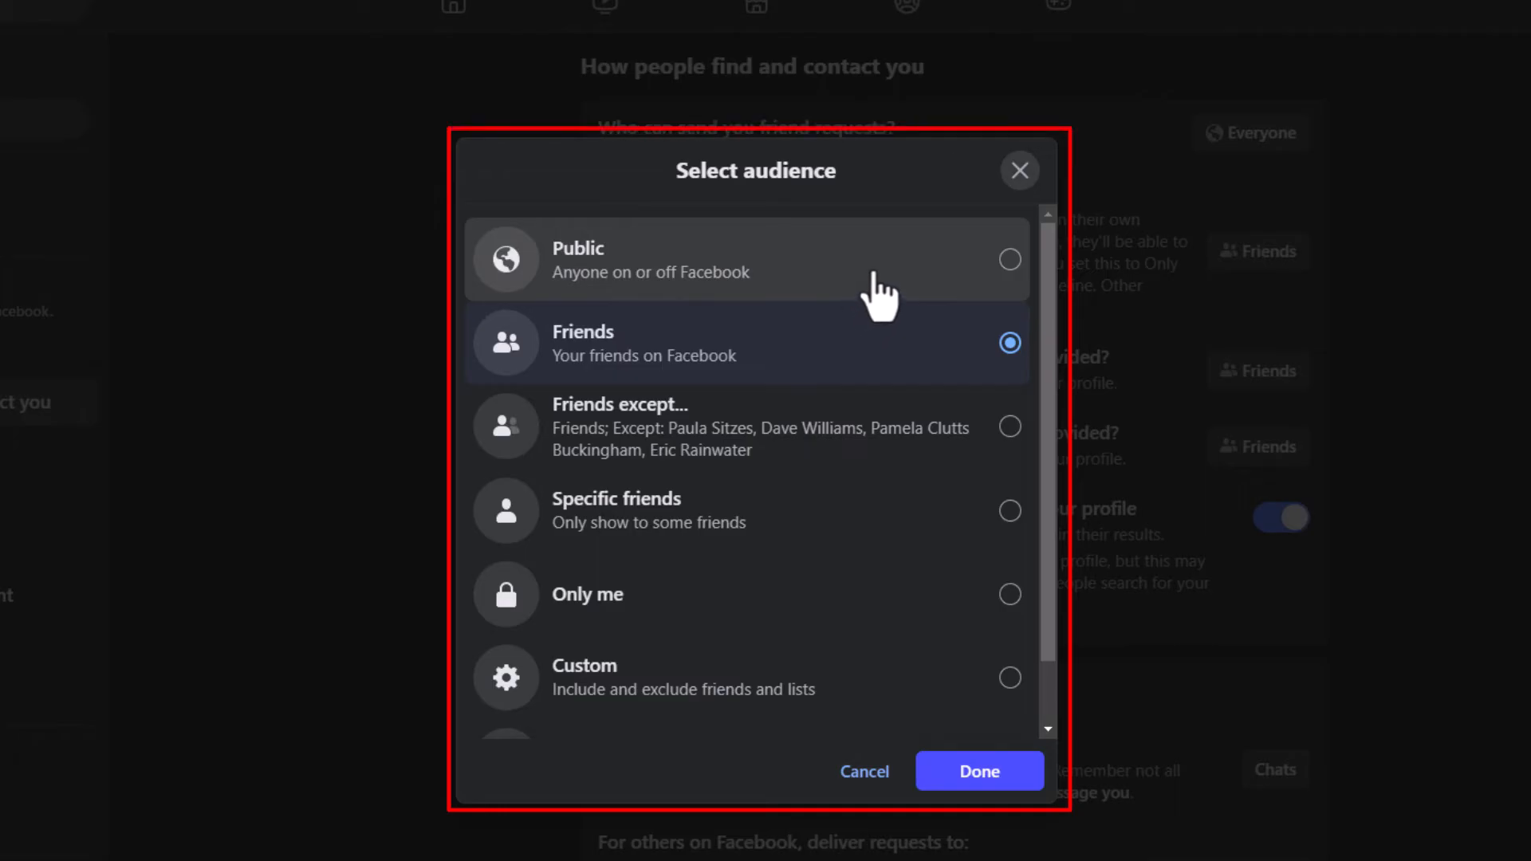
pyautogui.moveTo(851, 371)
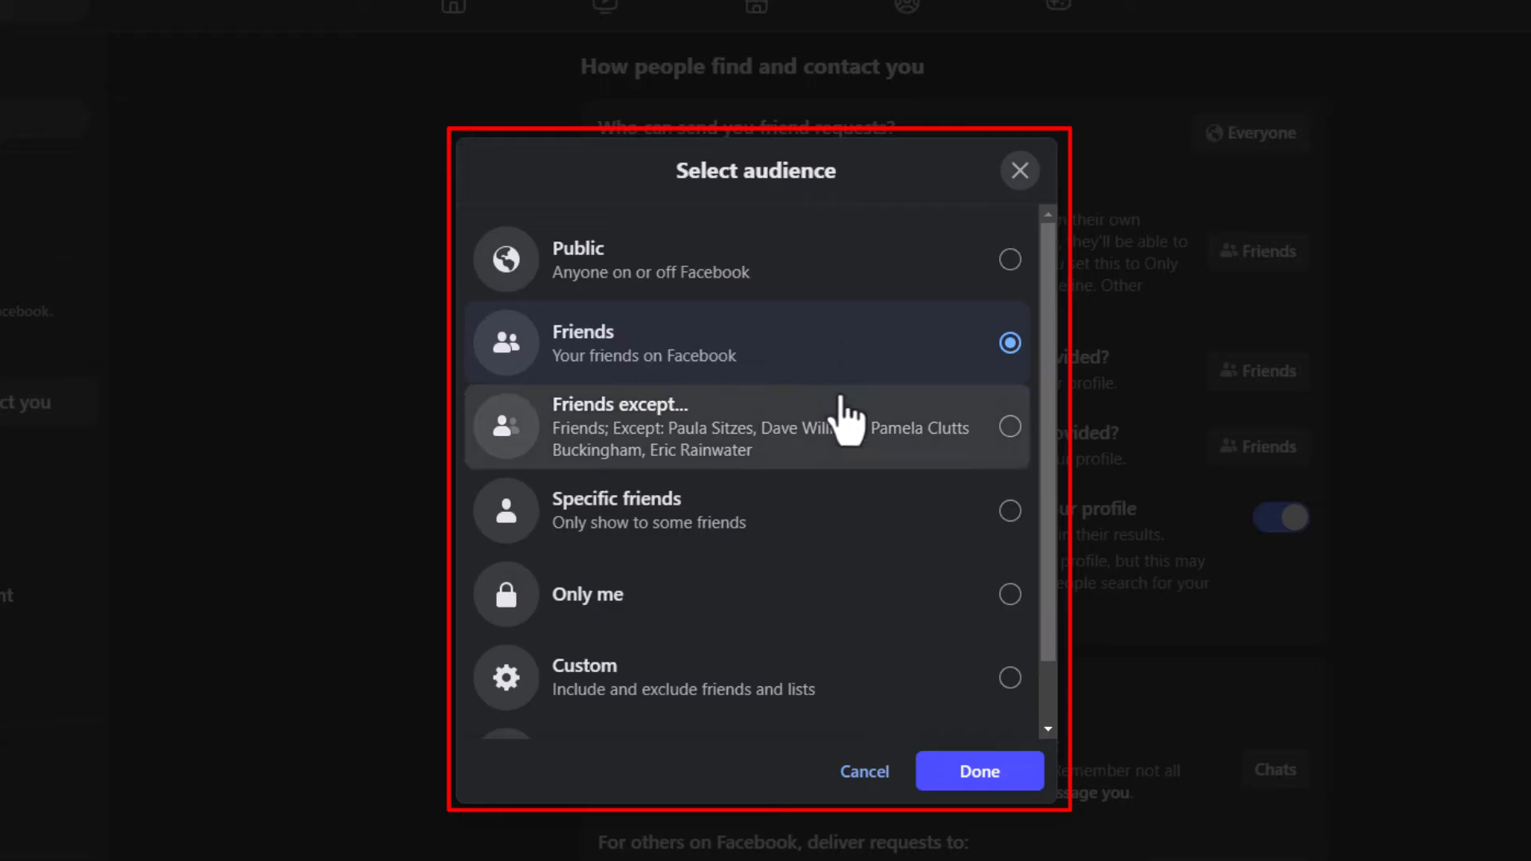
pyautogui.moveTo(842, 441)
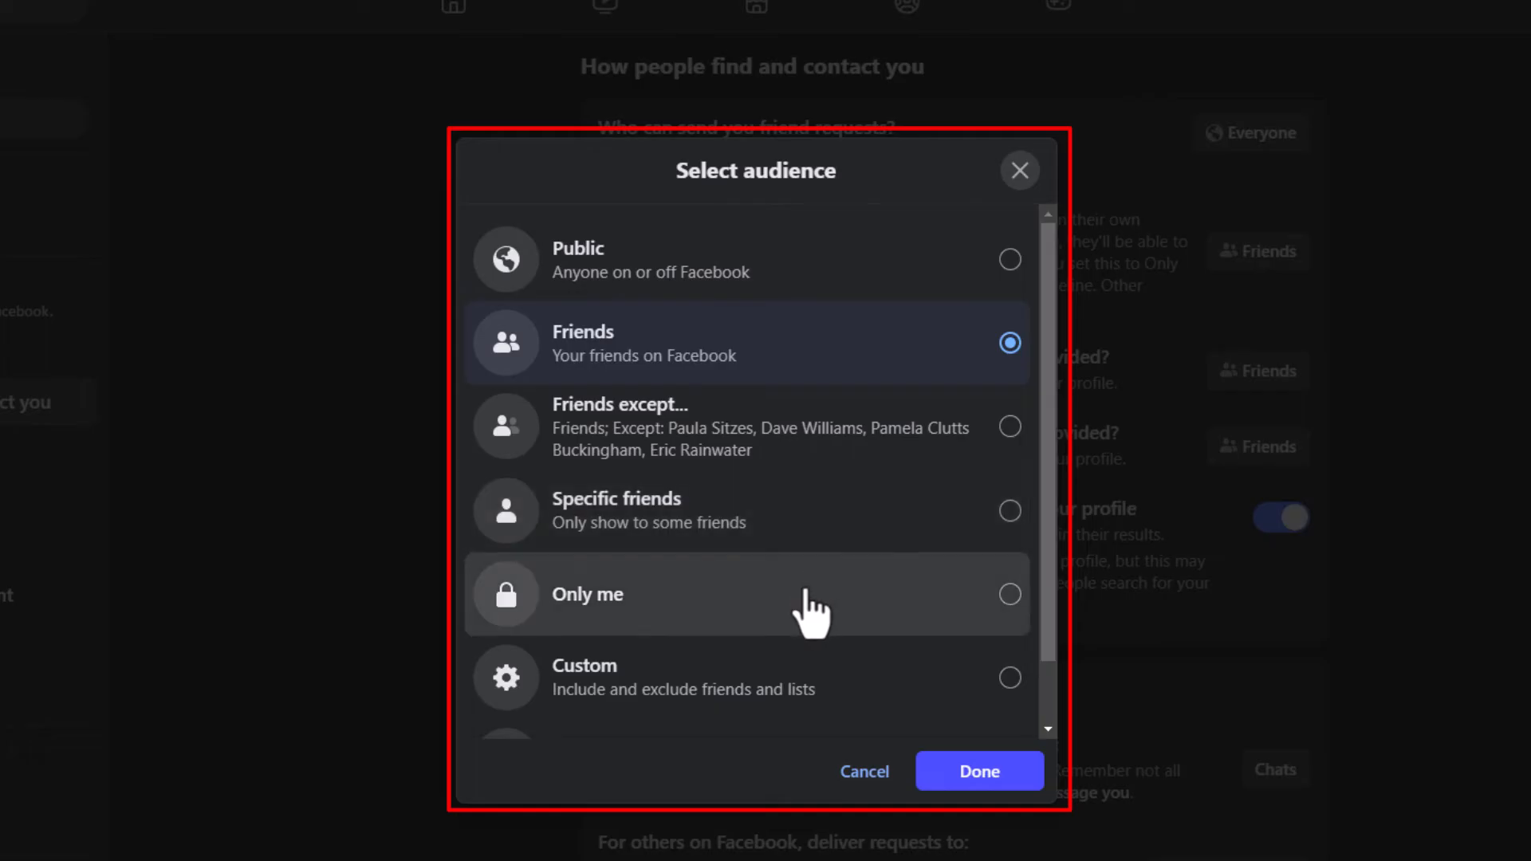
pyautogui.moveTo(786, 615)
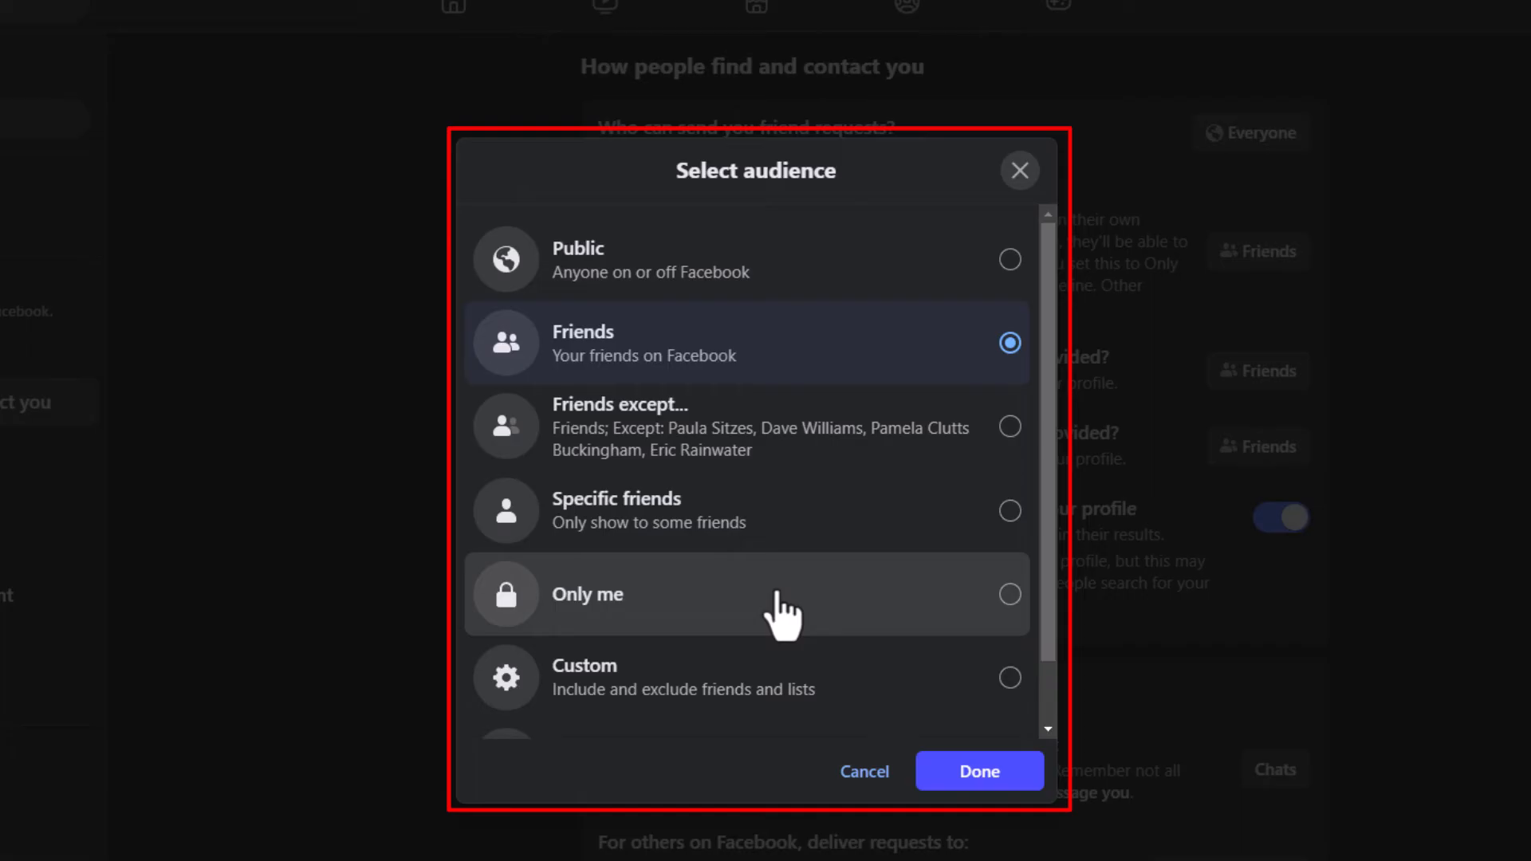
pyautogui.moveTo(995, 625)
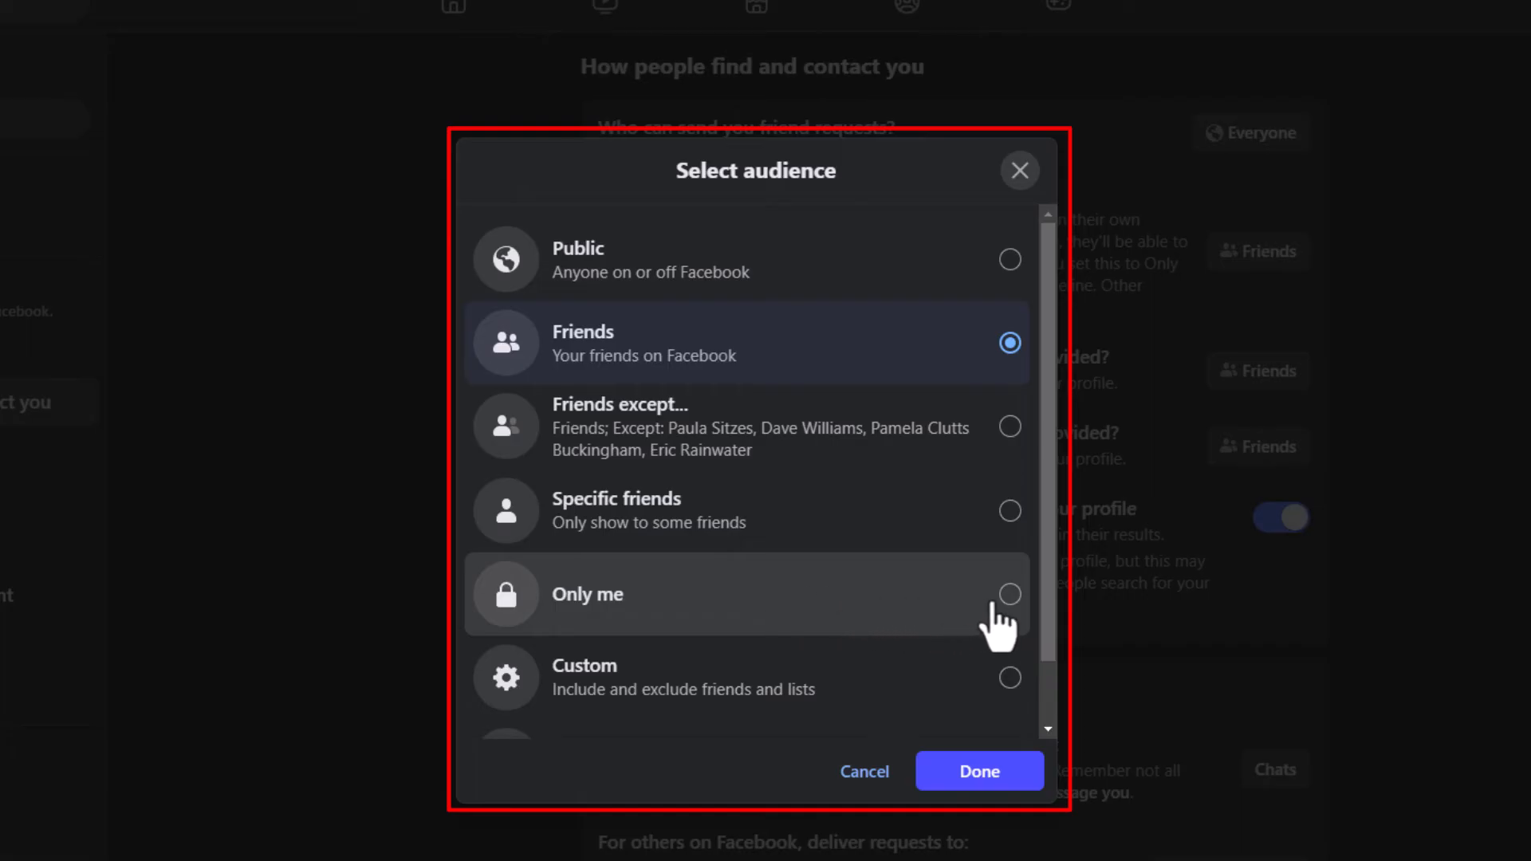
pyautogui.click(1009, 595)
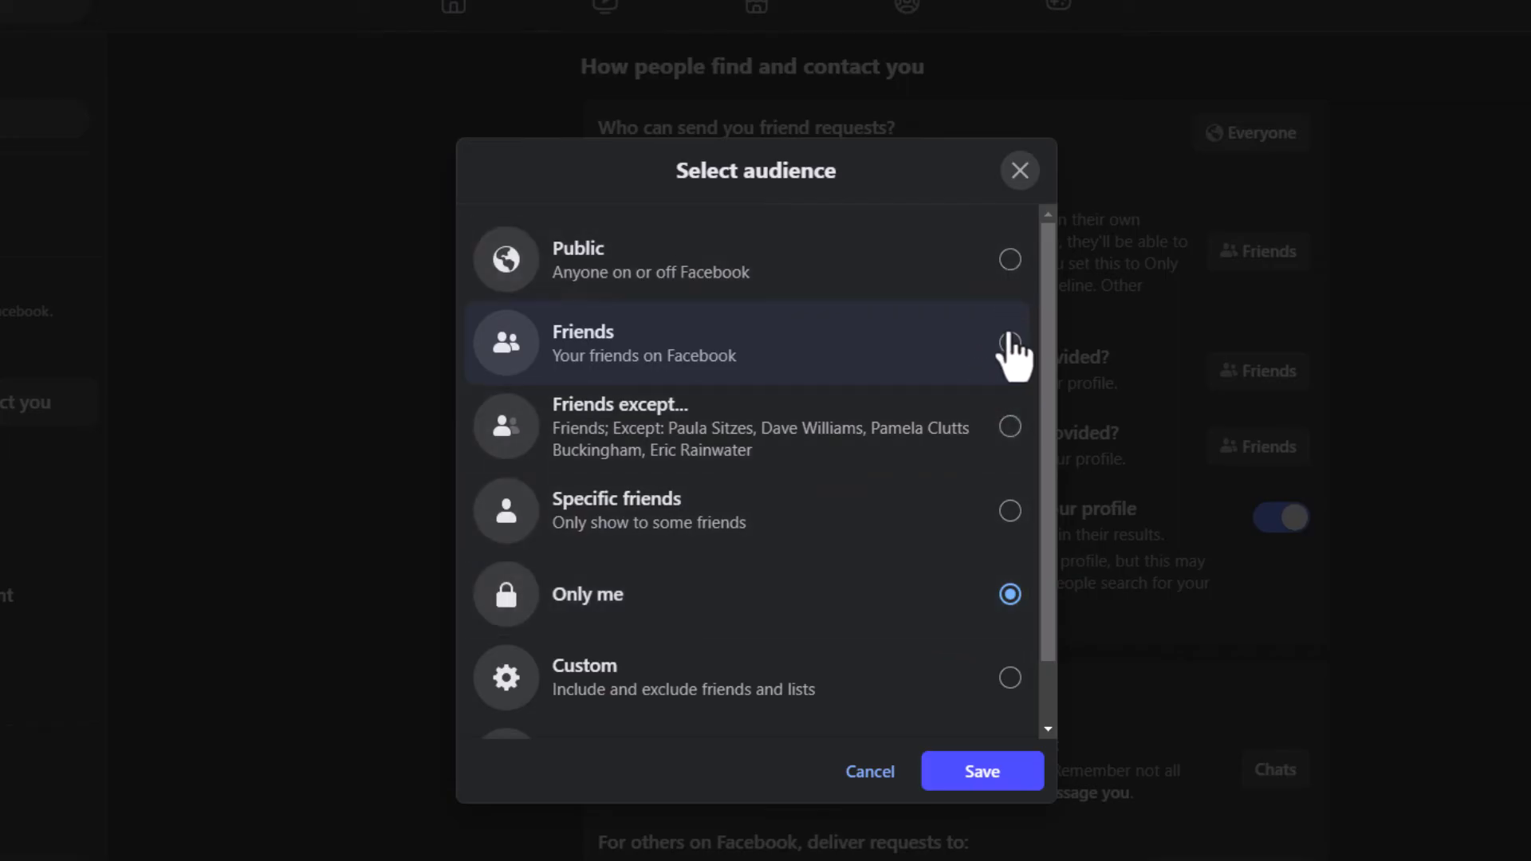
pyautogui.click(1011, 343)
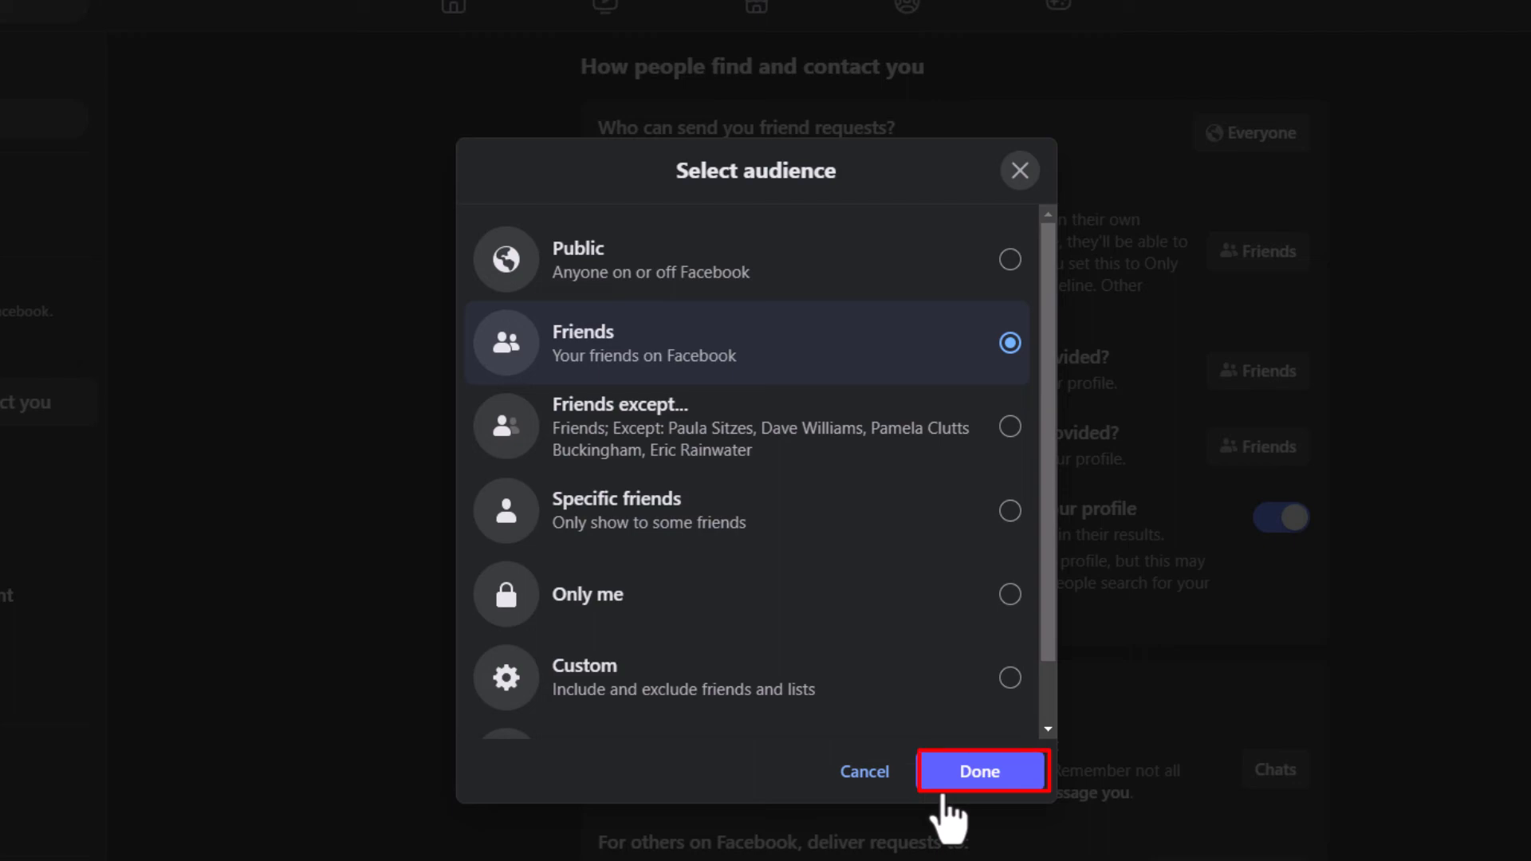
pyautogui.click(979, 771)
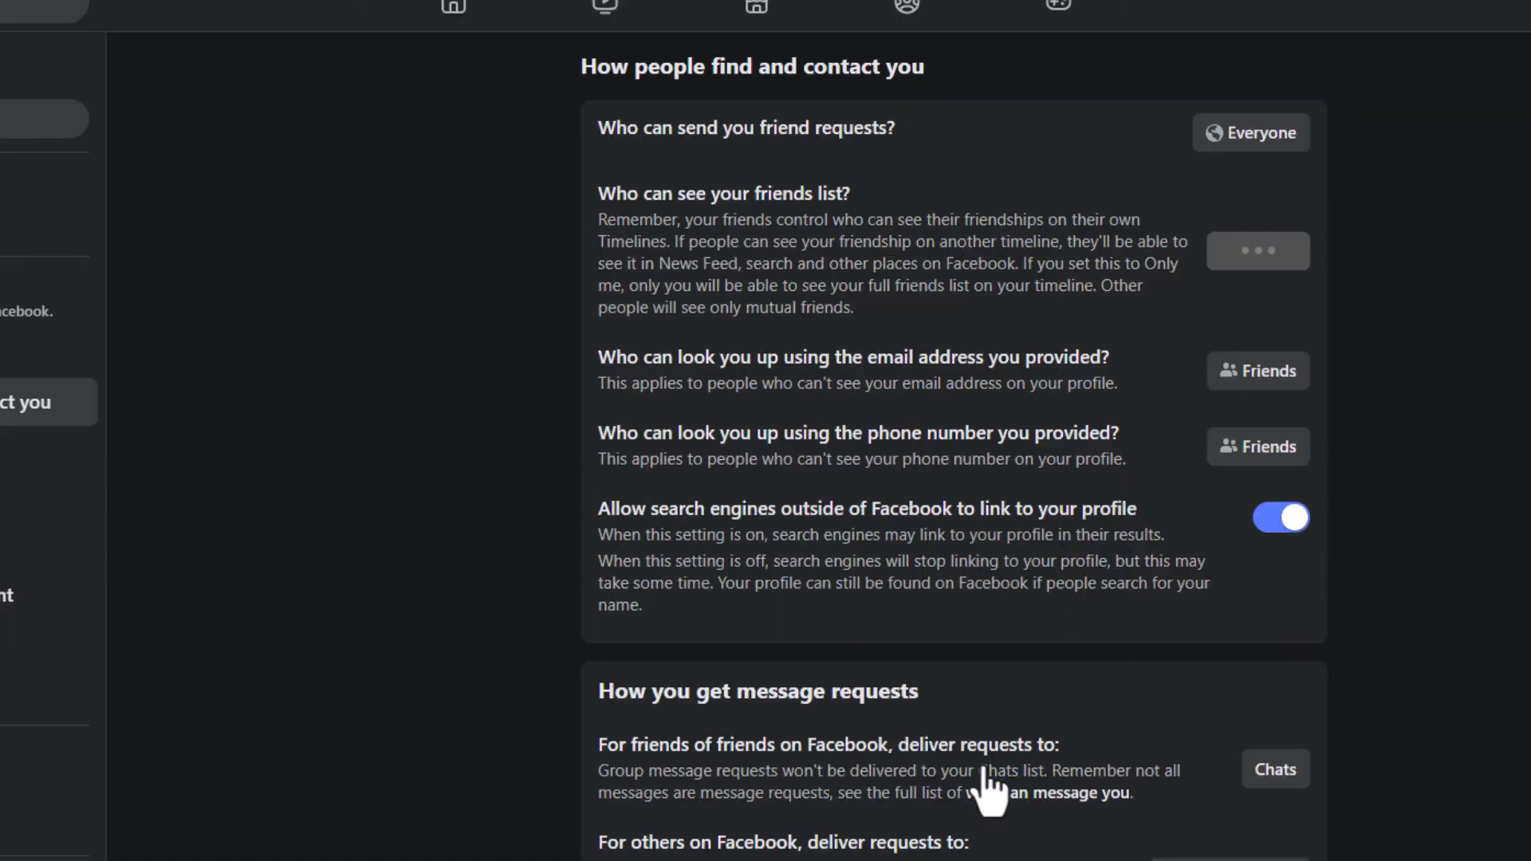